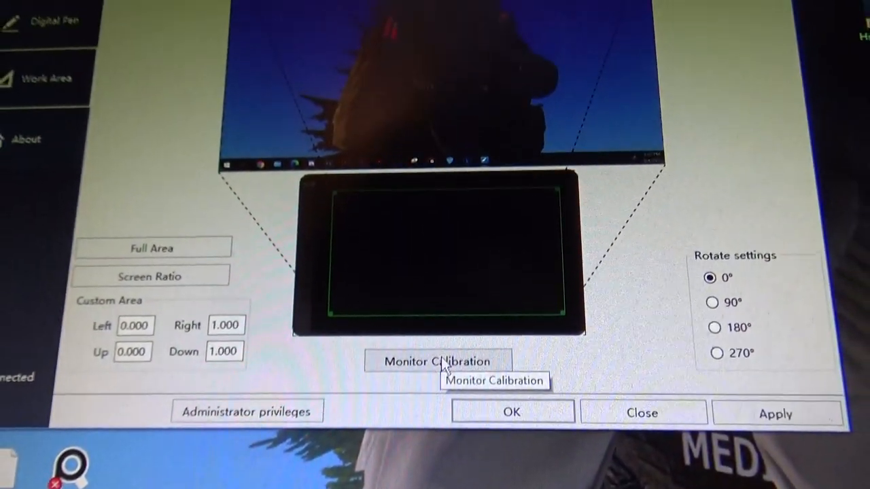
- Launch Monitor Calibration so the first crosshair target appears on the pen display
left_click(438, 362)
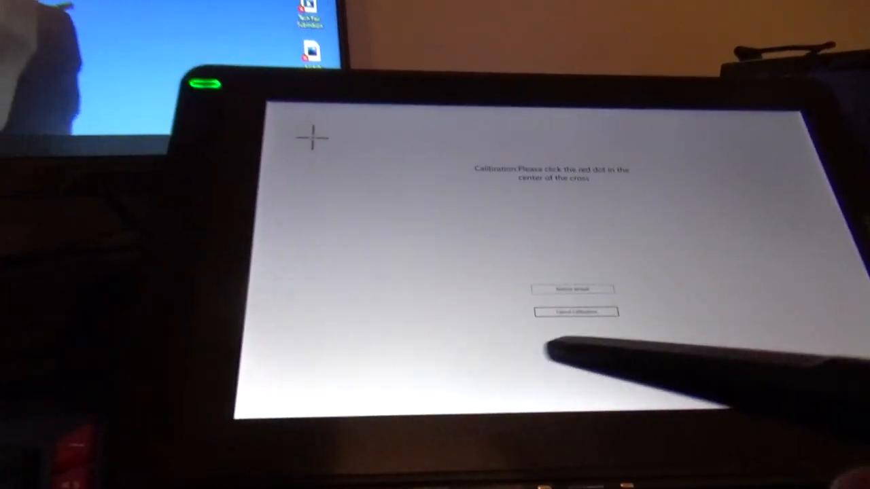